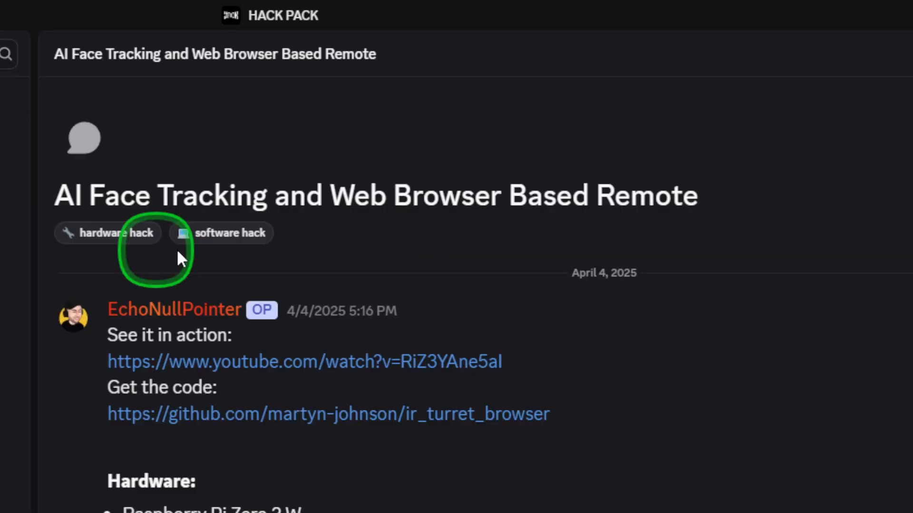
- Open the featured-hacks forum and filter its posts by the IR Turret tag
{"action": "left_click", "coordinate": [305, 361]}
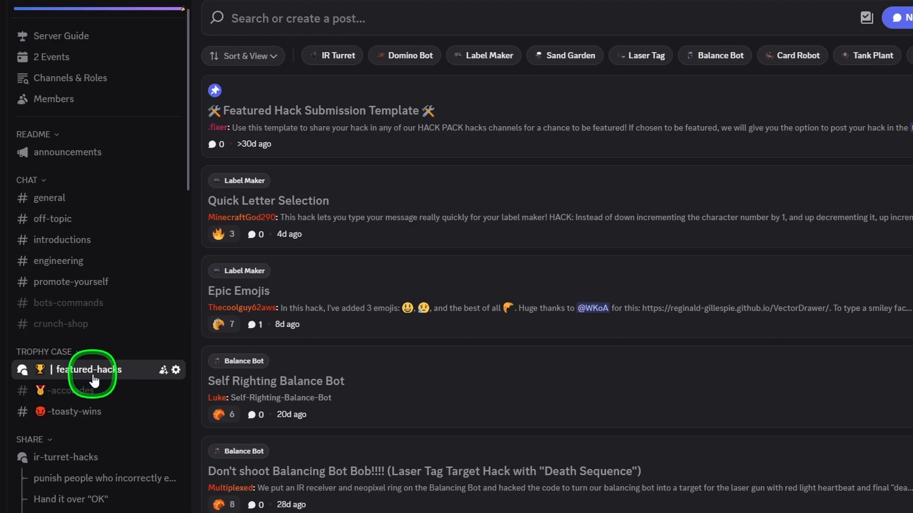
{"action": "left_click", "coordinate": [332, 55]}
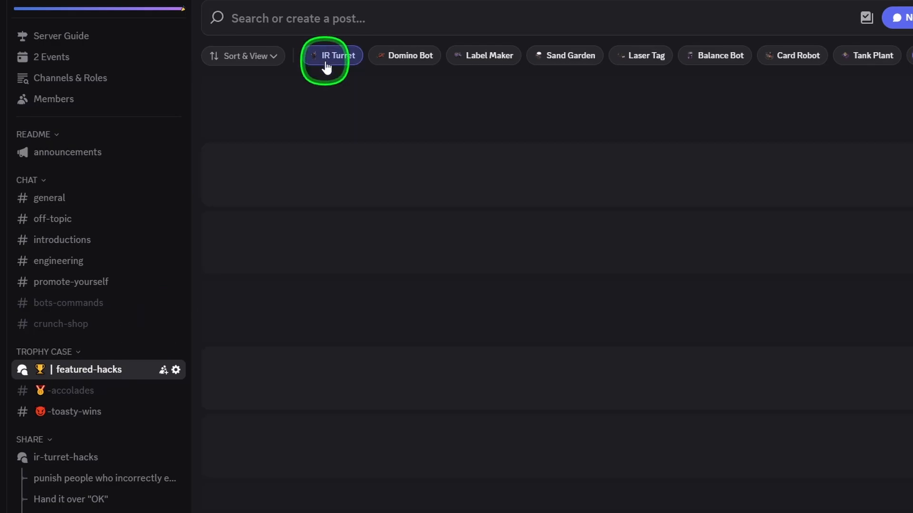
{"action": "left_click", "coordinate": [332, 55]}
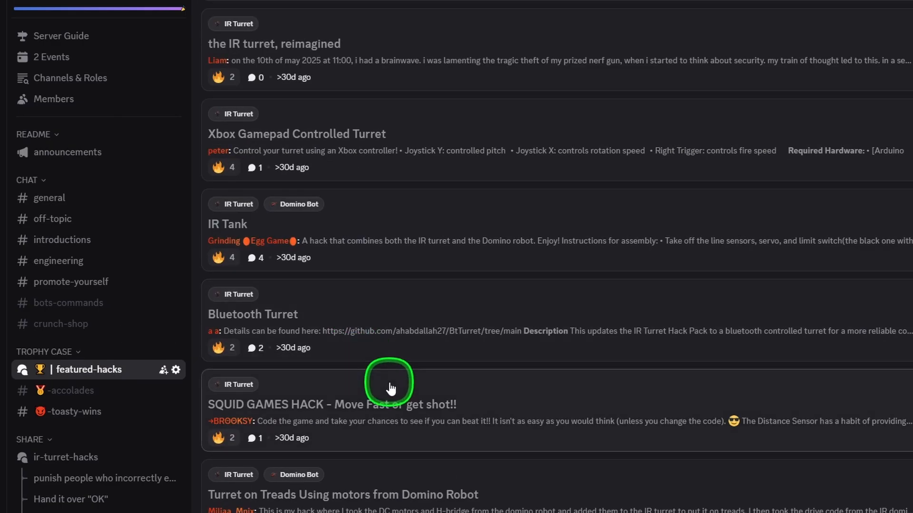